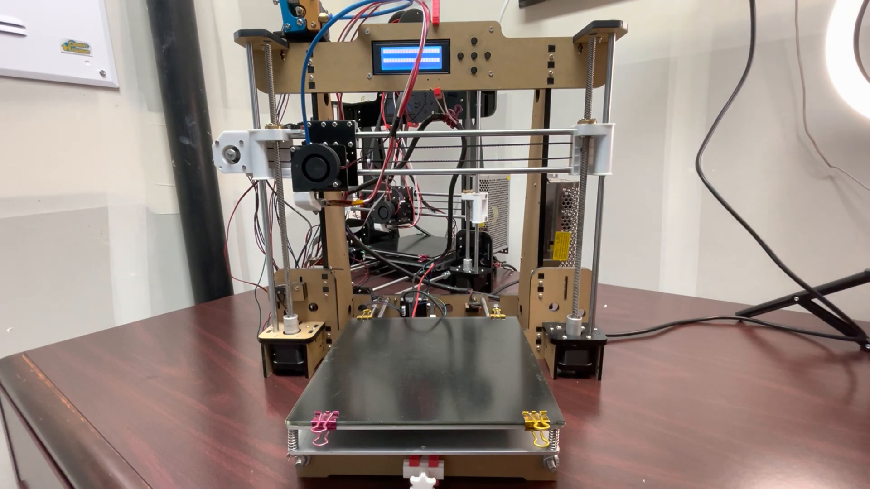
{"action": "left_click", "coordinate": [481, 53]}
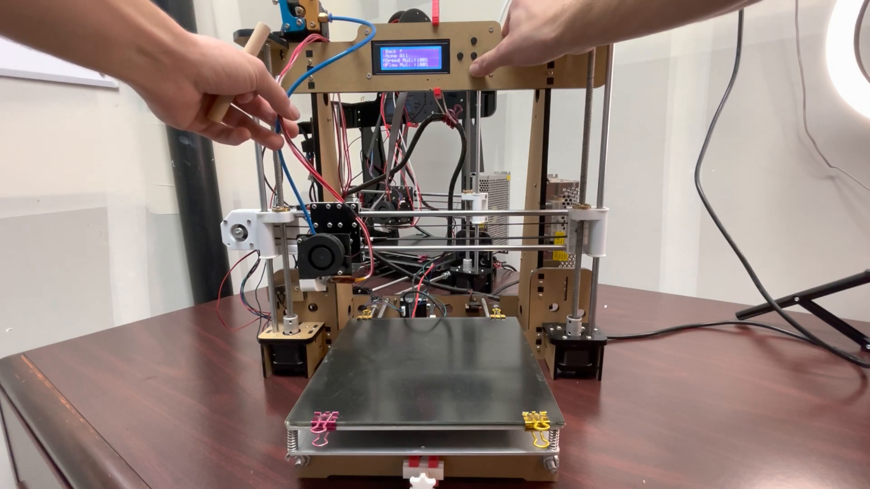
{"action": "left_click", "coordinate": [486, 58]}
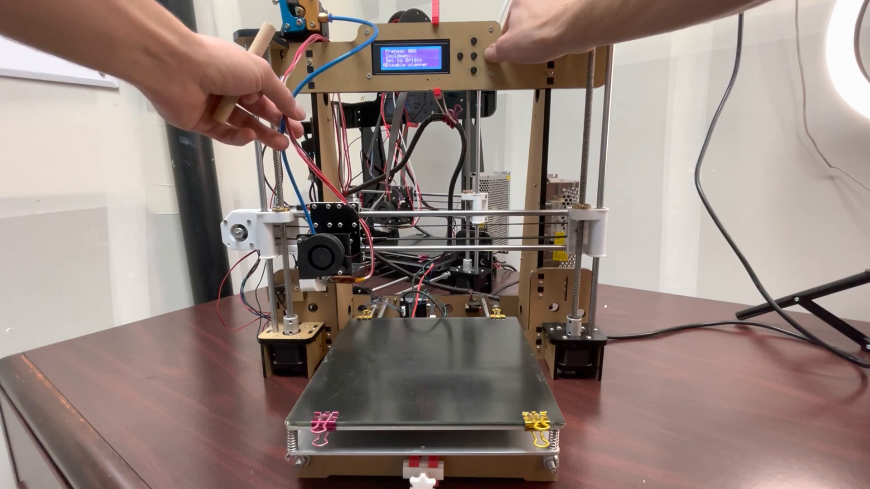